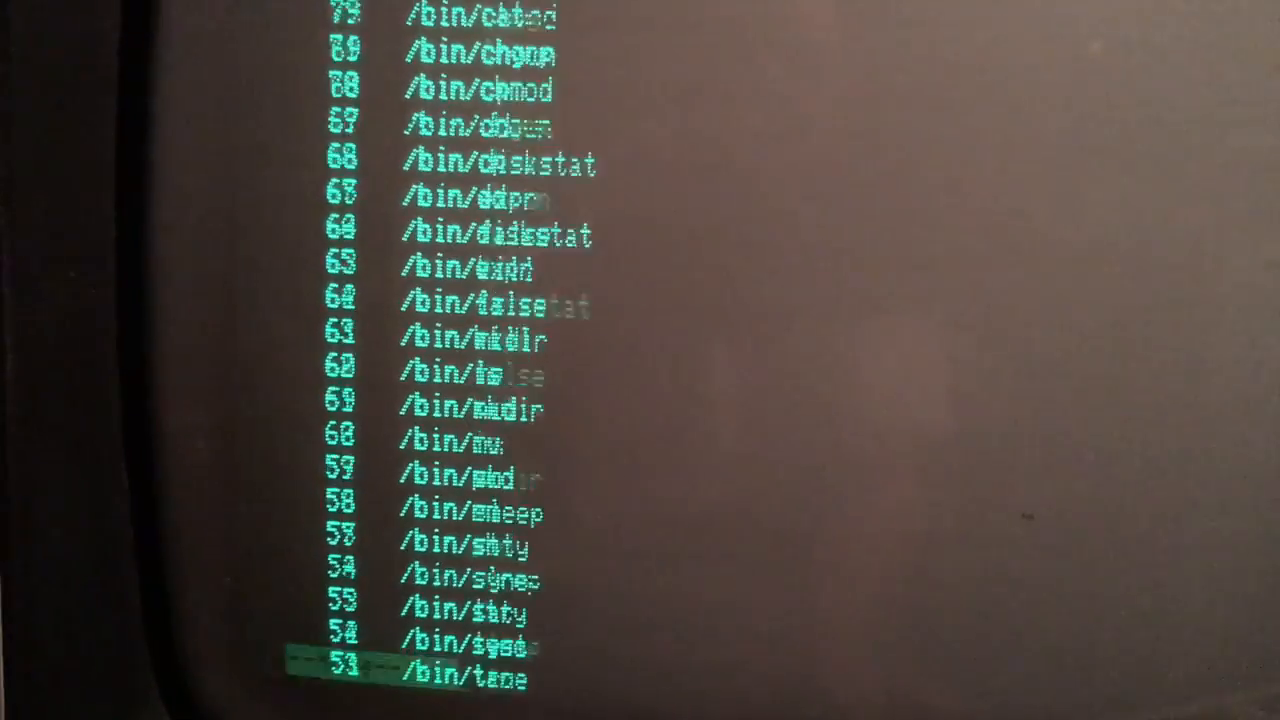
# Step: Page the backup listing past the /etc/default files to its end and return to the maintenance menu
pyautogui.press('space')
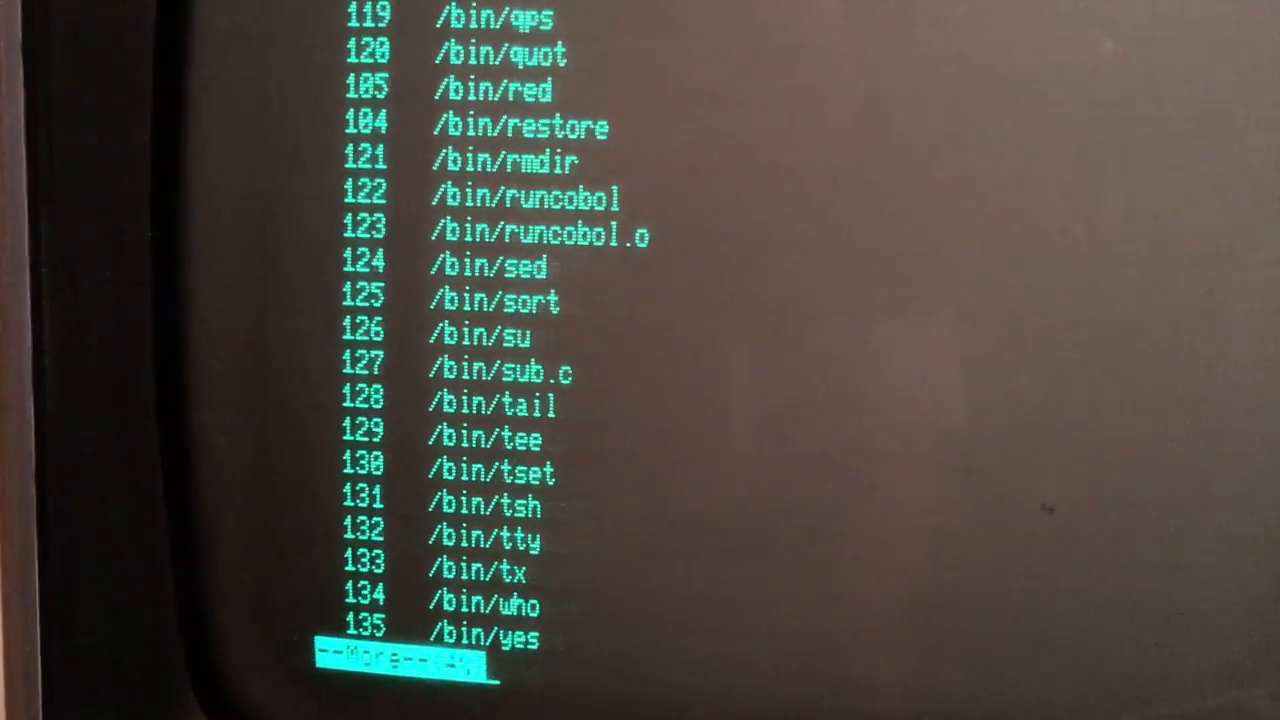
pyautogui.press('space')
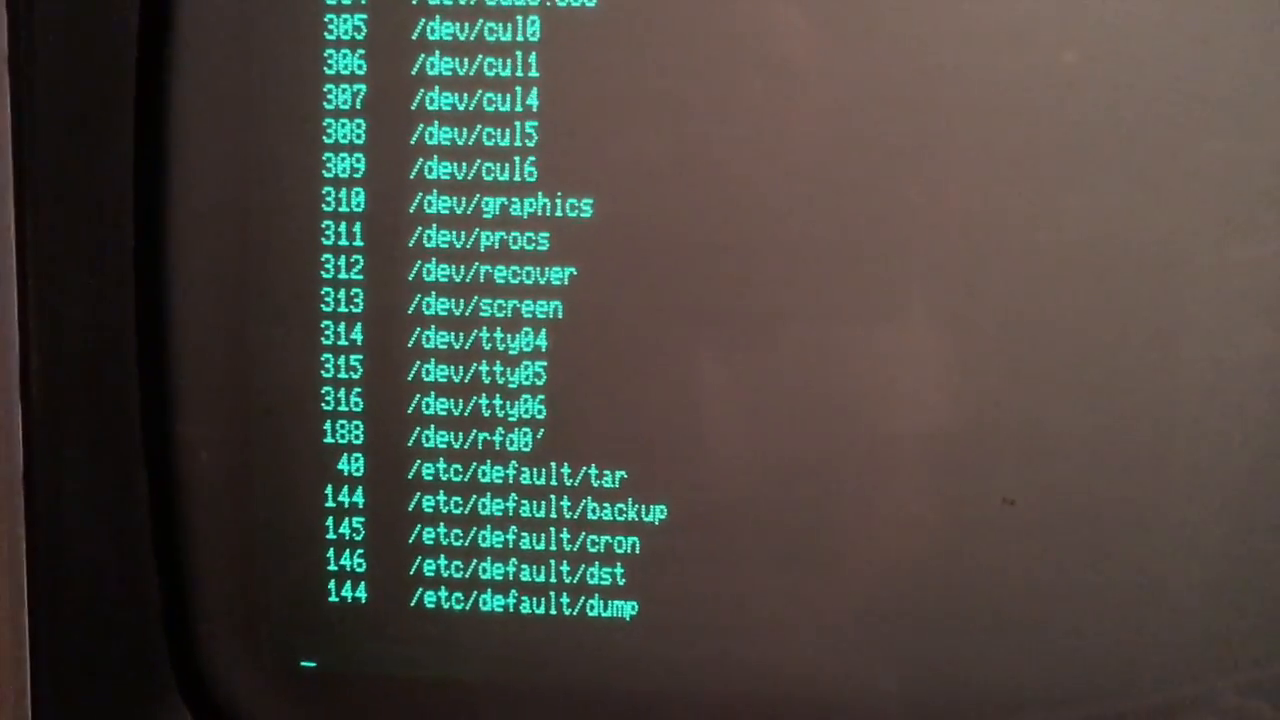
pyautogui.press('Return')
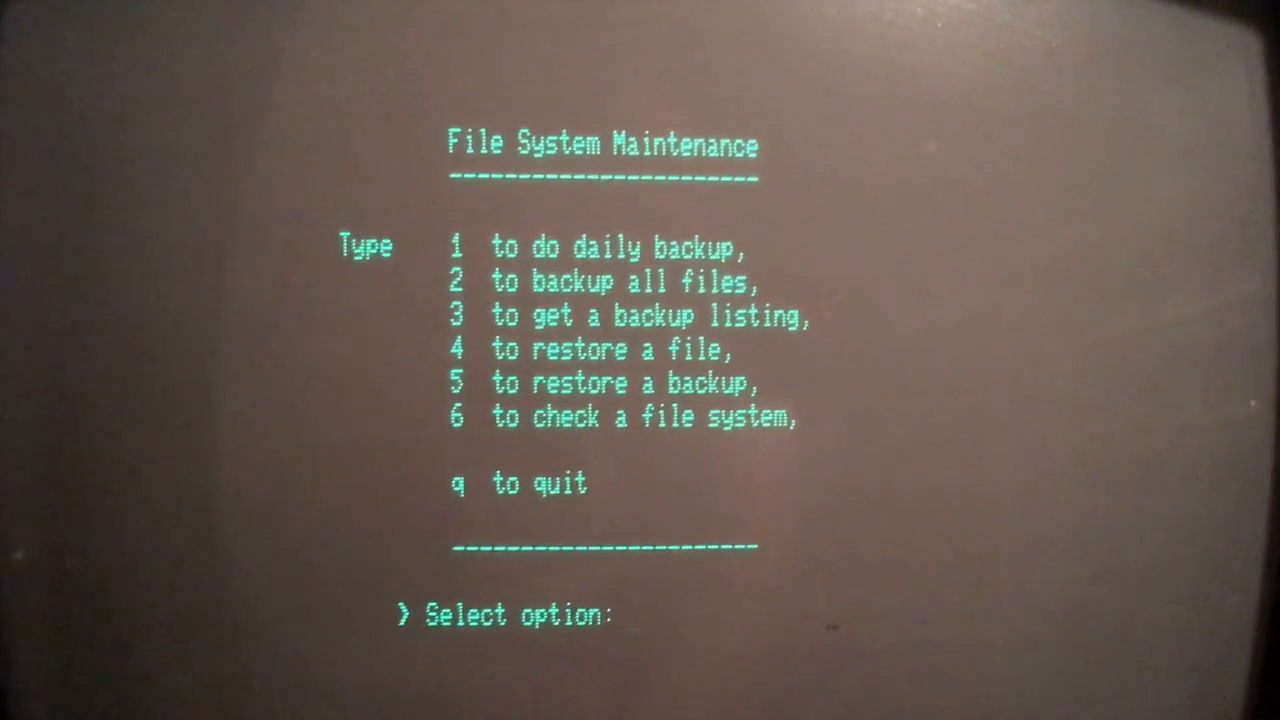
# Step: Quit the File System Maintenance menu with option q, landing at the # shell prompt
pyautogui.write('q')
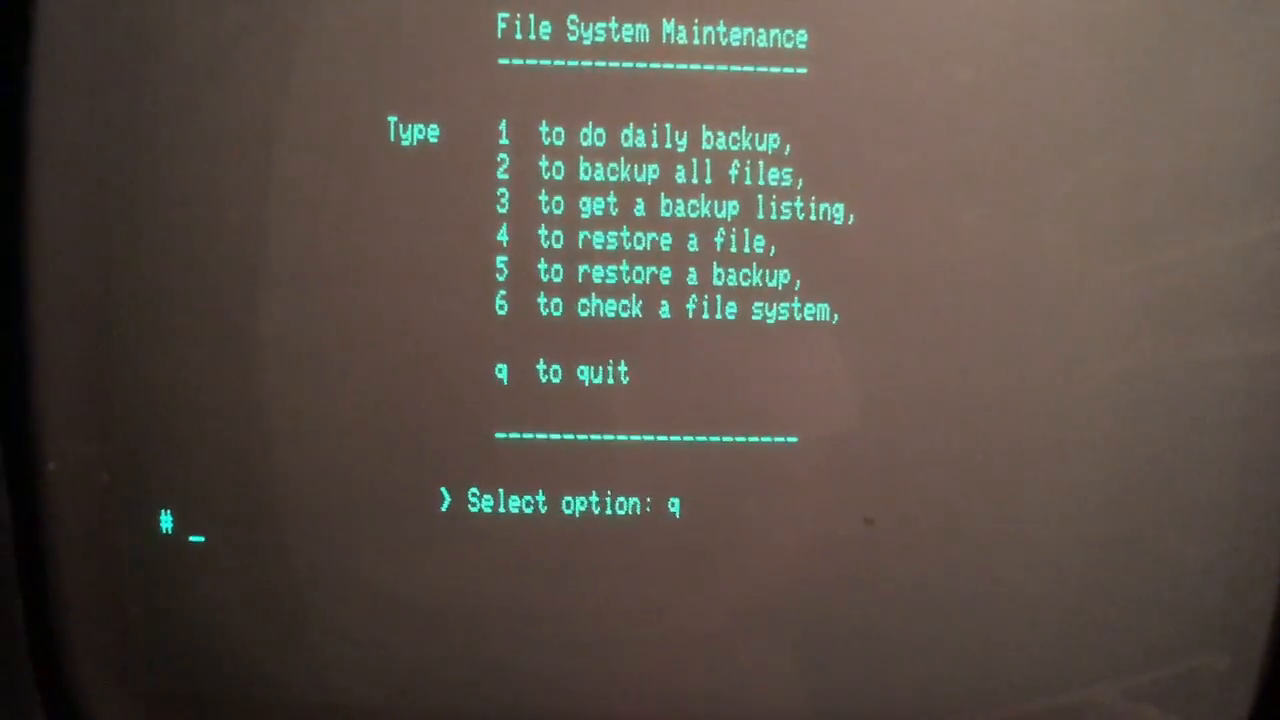